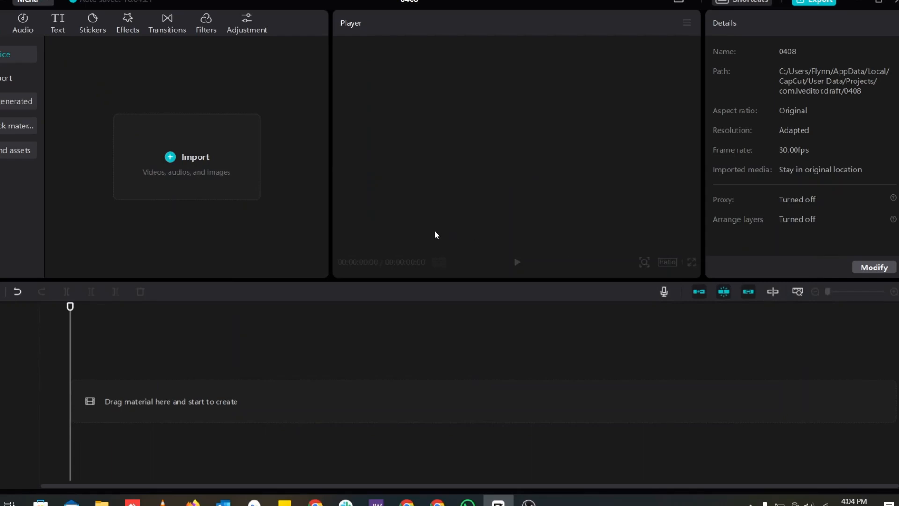
mouse_move(447, 233)
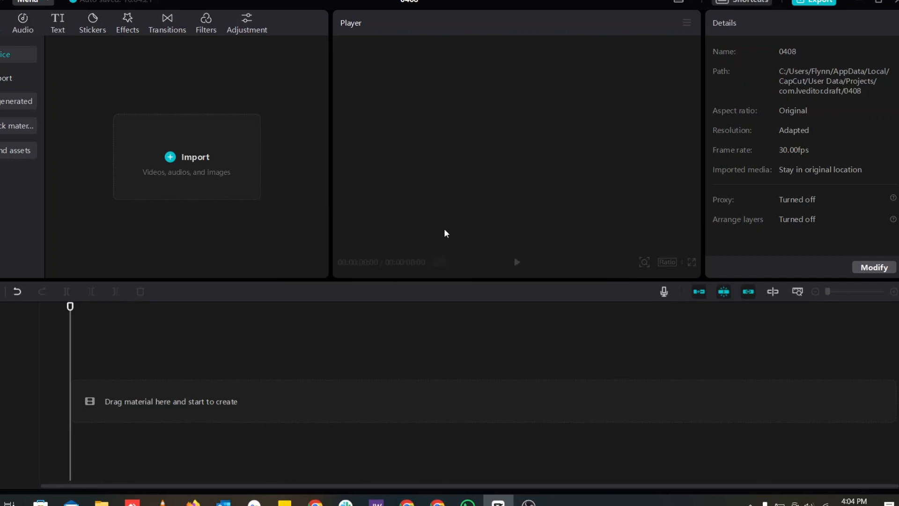
mouse_move(610, 348)
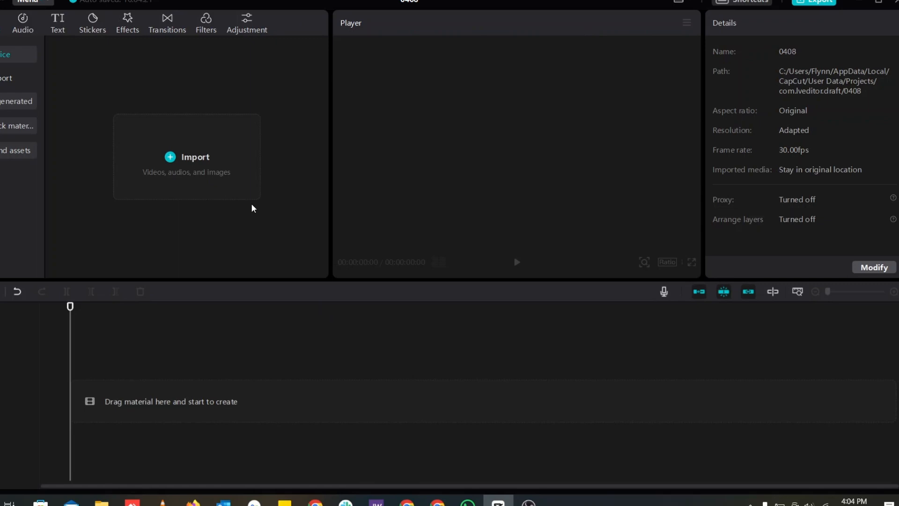
mouse_move(452, 161)
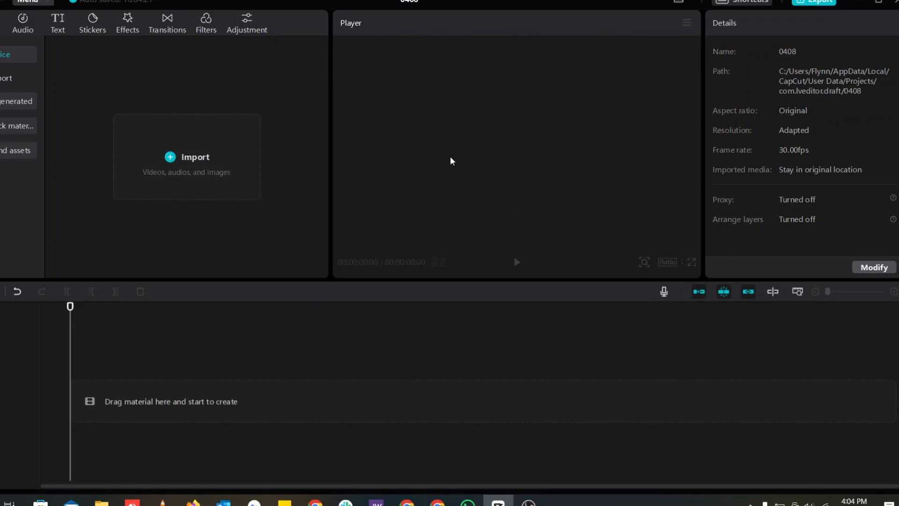
mouse_move(196, 146)
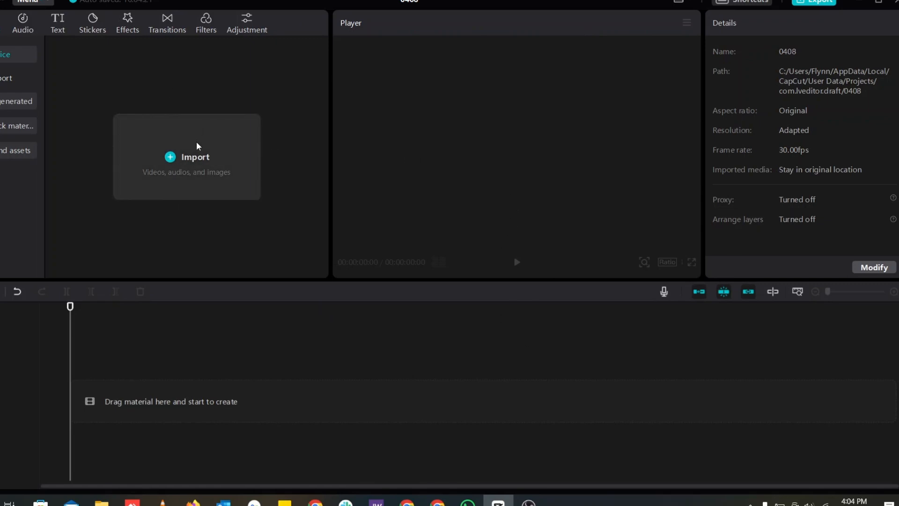
click(195, 161)
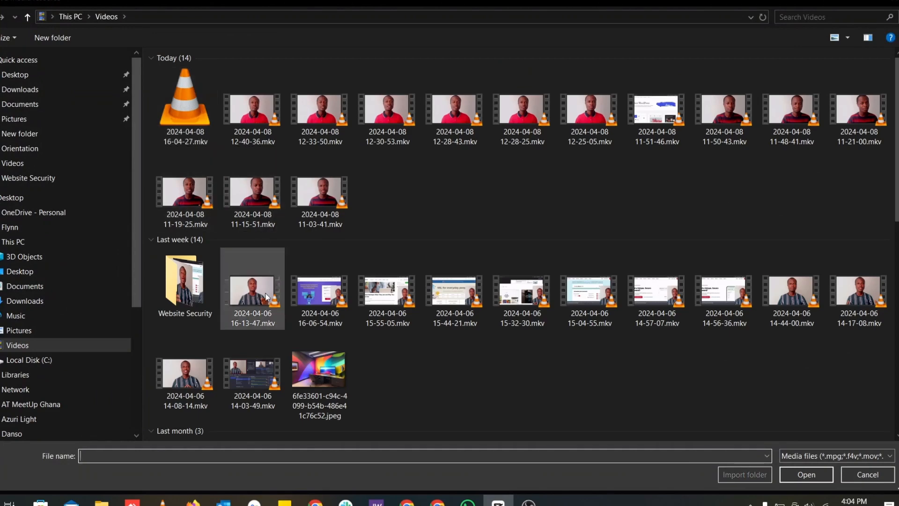
click(805, 474)
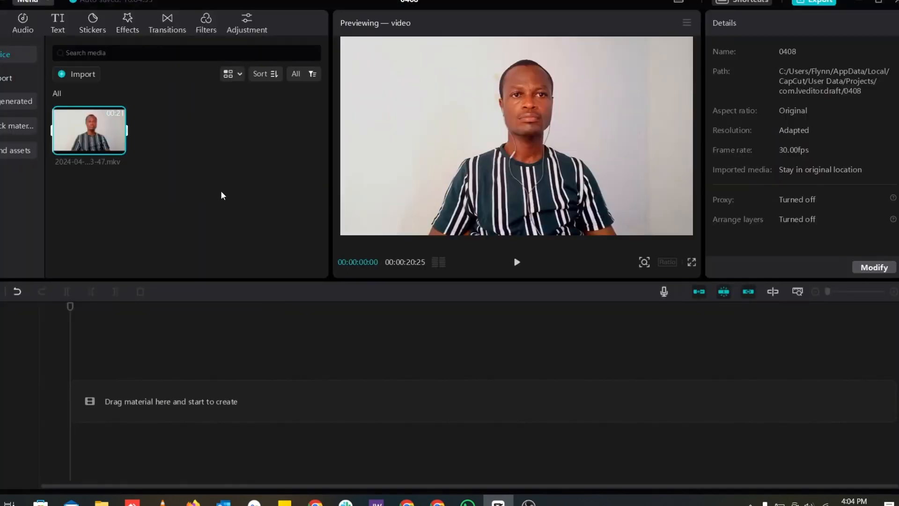
mouse_move(194, 221)
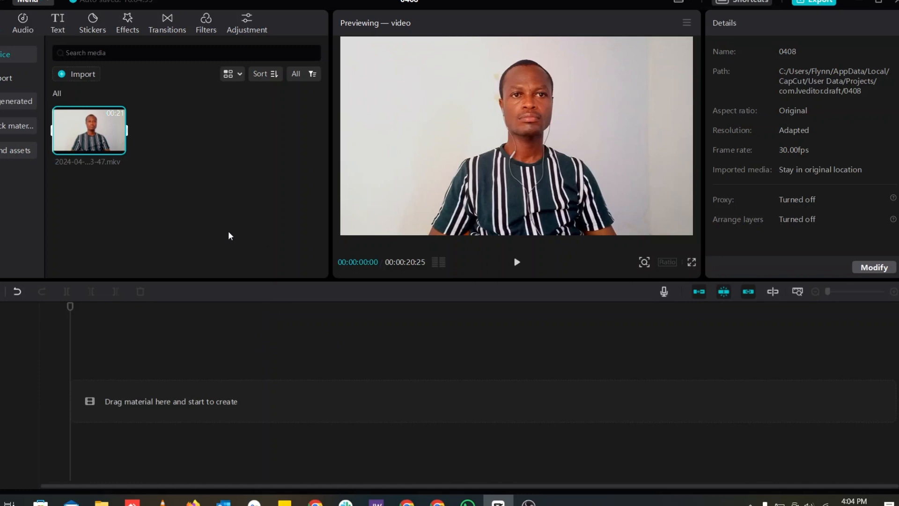
mouse_move(520, 122)
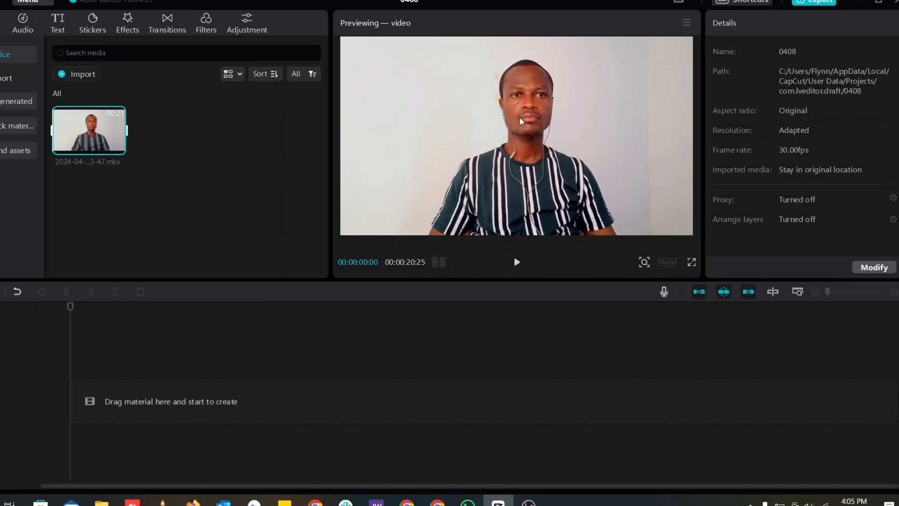
mouse_move(83, 137)
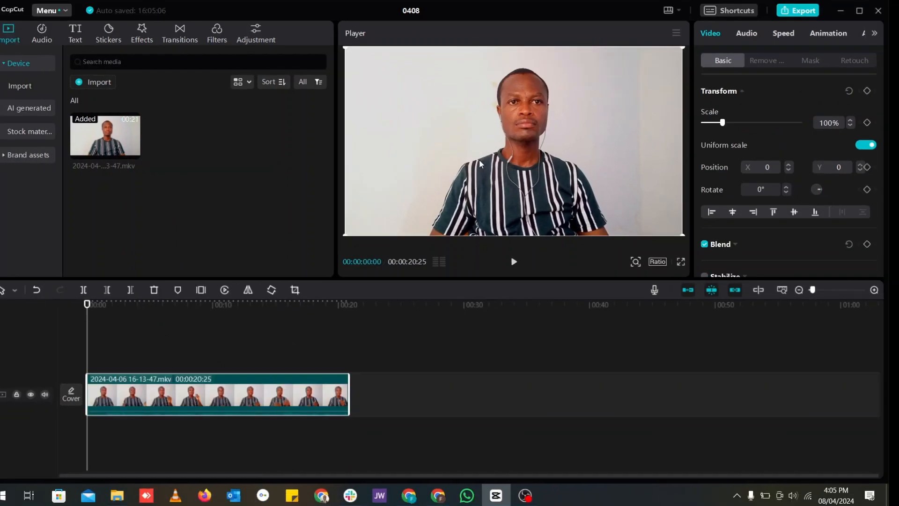
mouse_move(538, 170)
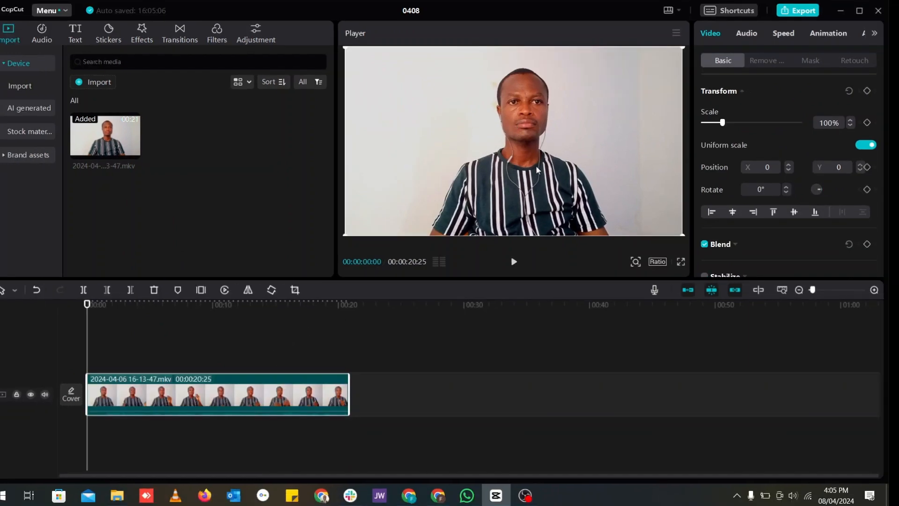
mouse_move(514, 186)
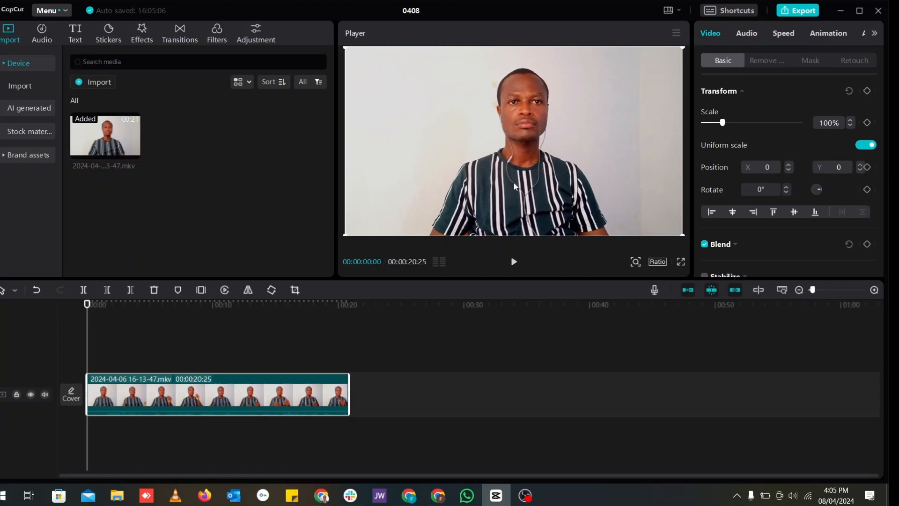
mouse_move(526, 58)
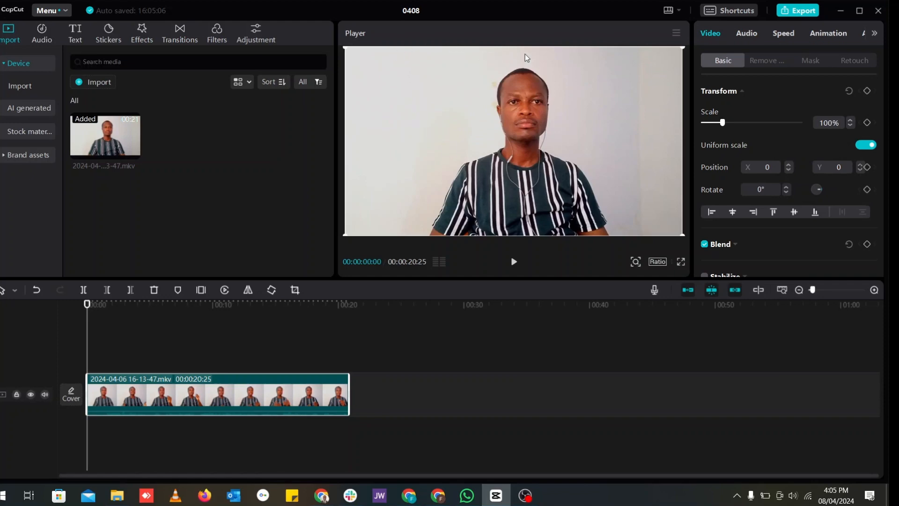
mouse_move(415, 70)
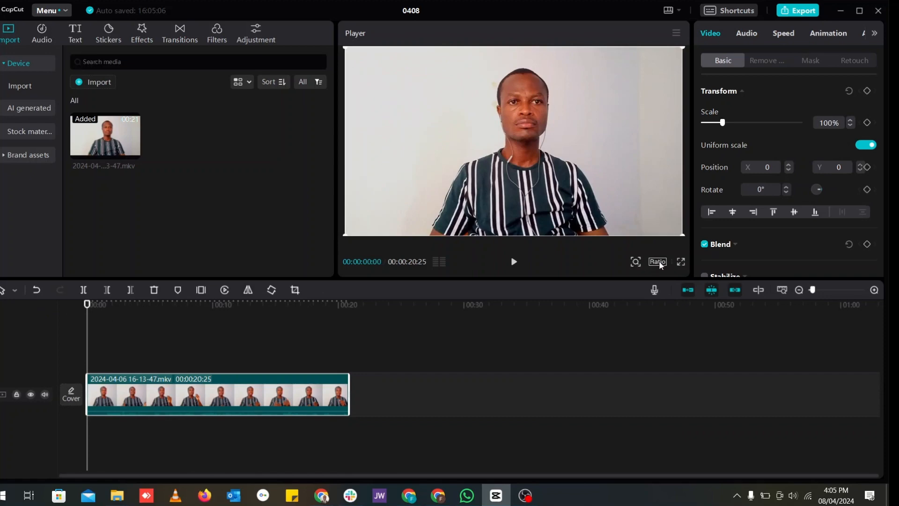
- Set the project canvas ratio to 9:16 vertical, letterboxing the landscape clip
click(658, 262)
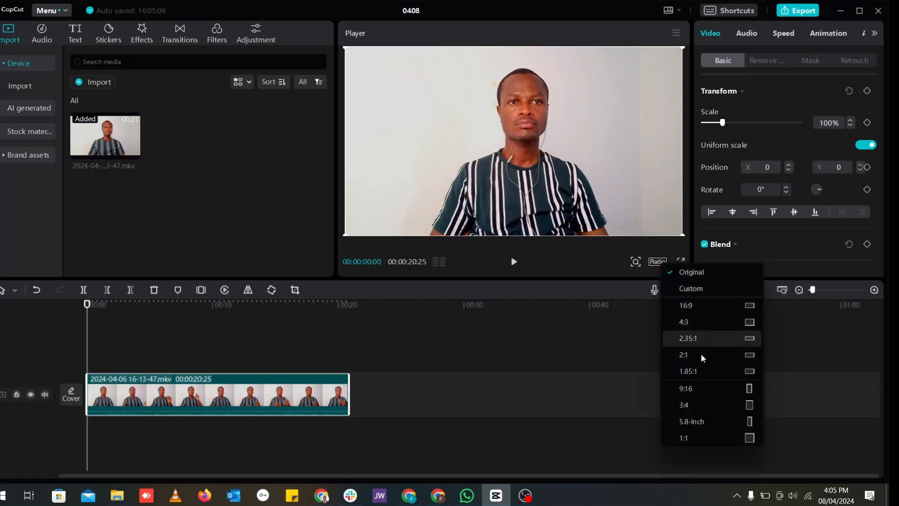
mouse_move(697, 321)
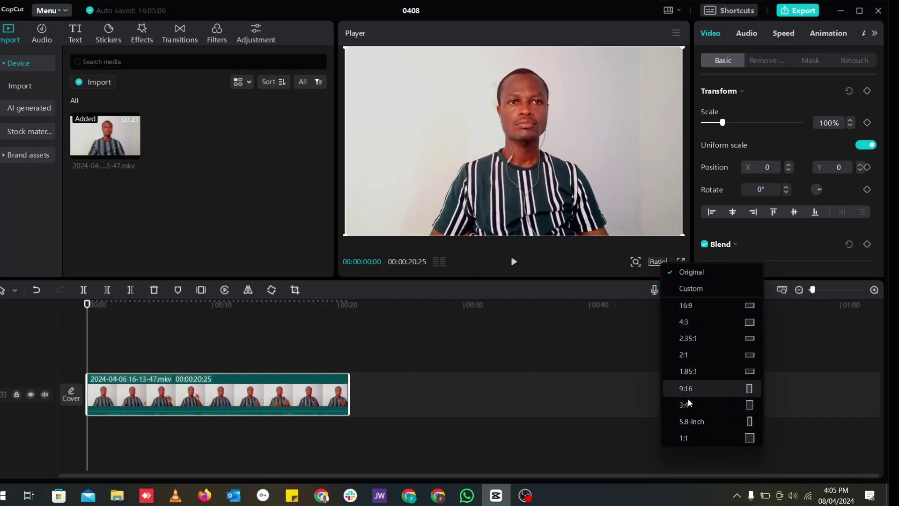
mouse_move(704, 437)
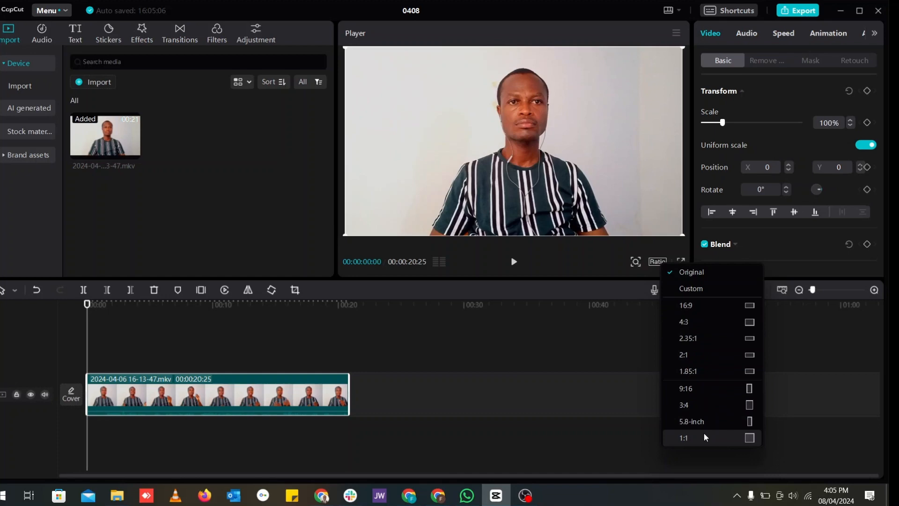
mouse_move(695, 405)
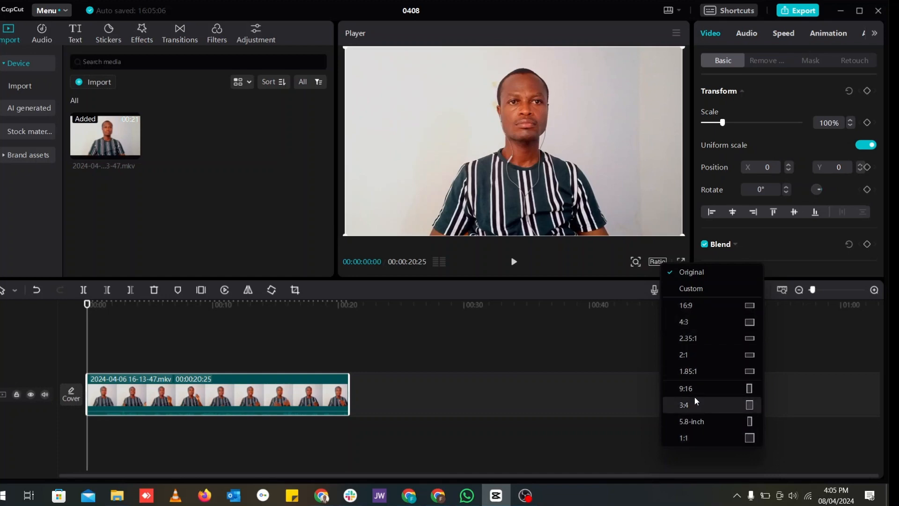
mouse_move(688, 392)
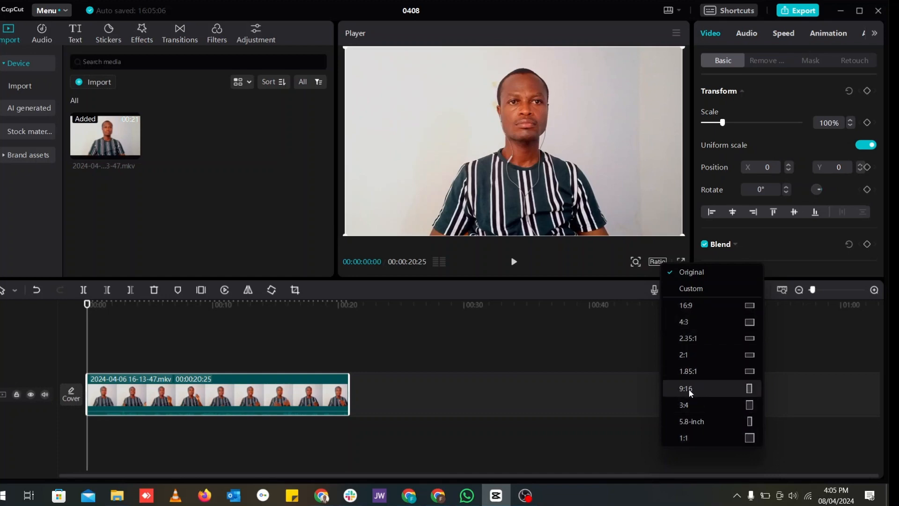
click(687, 387)
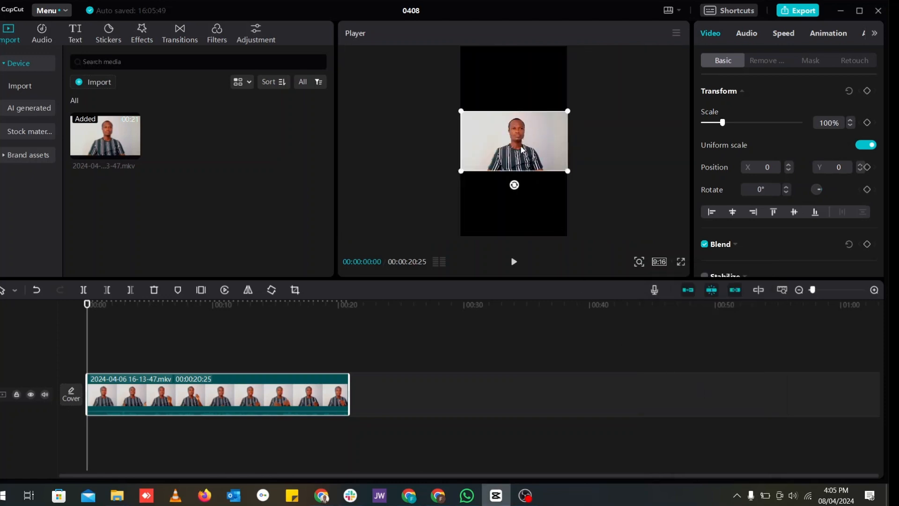
mouse_move(518, 133)
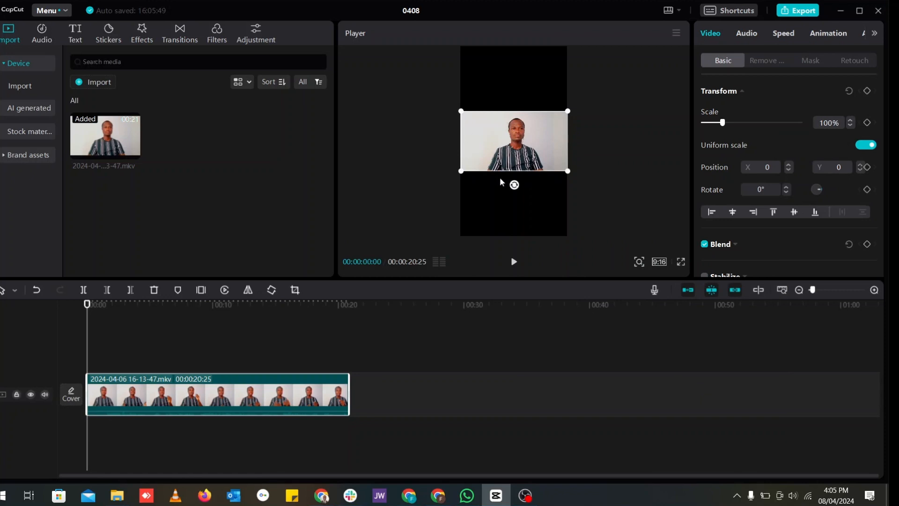
mouse_move(506, 81)
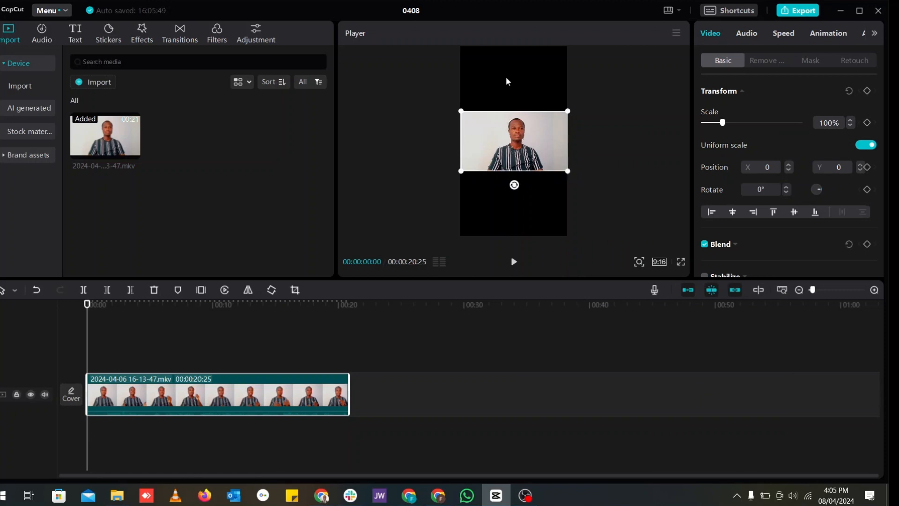
mouse_move(533, 160)
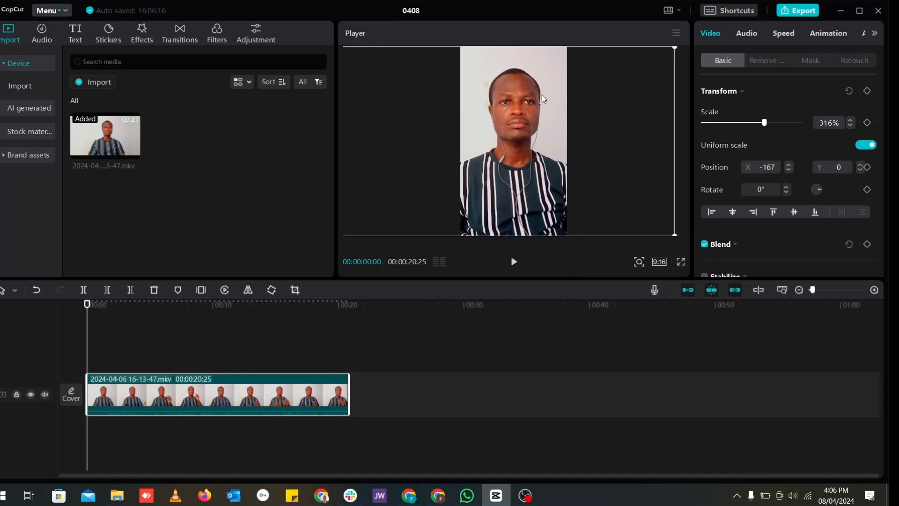
mouse_move(563, 174)
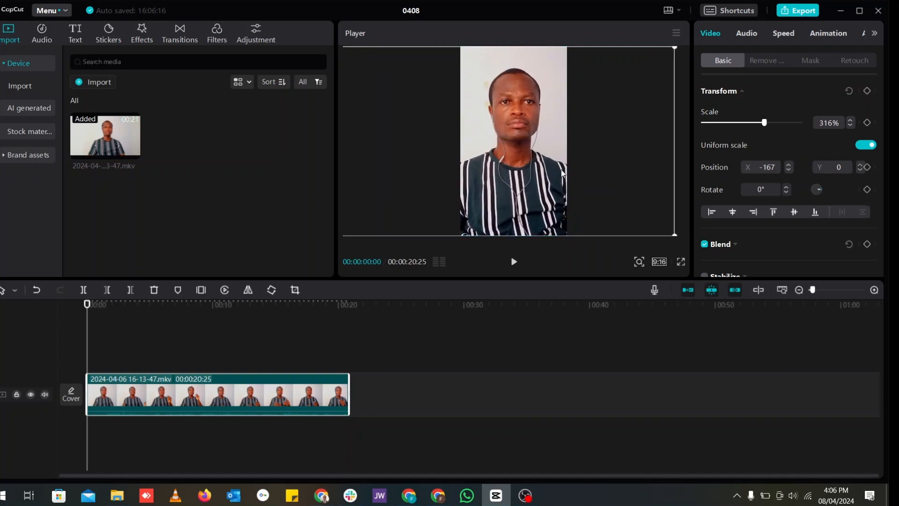
mouse_move(687, 215)
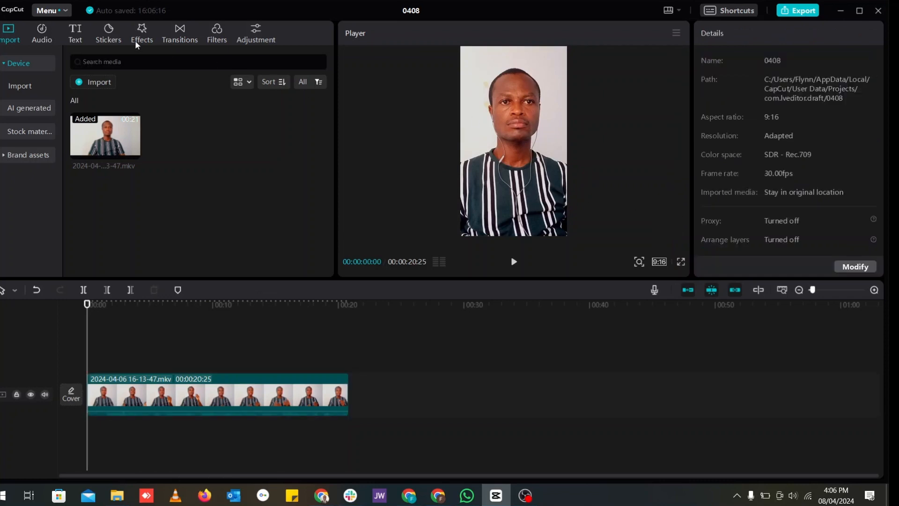
- Add the Default text preset as a caption over the speaker
click(75, 34)
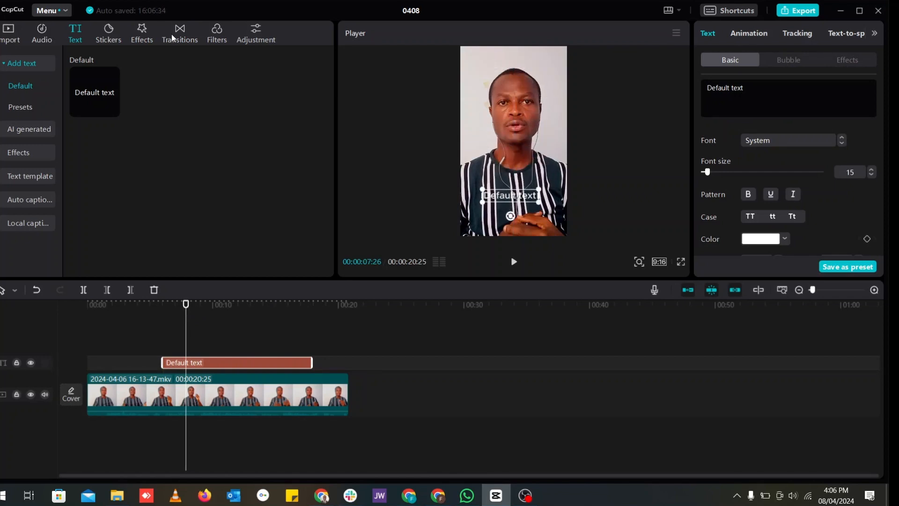
mouse_move(147, 36)
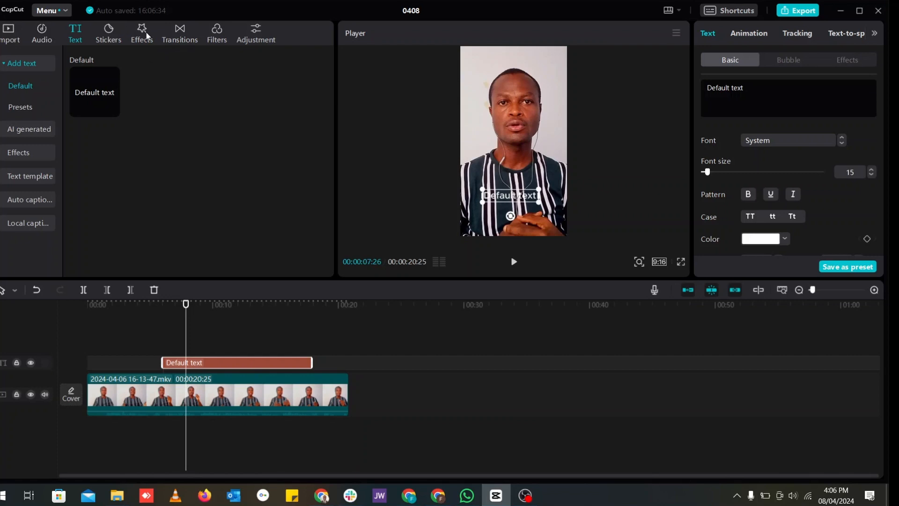
mouse_move(556, 96)
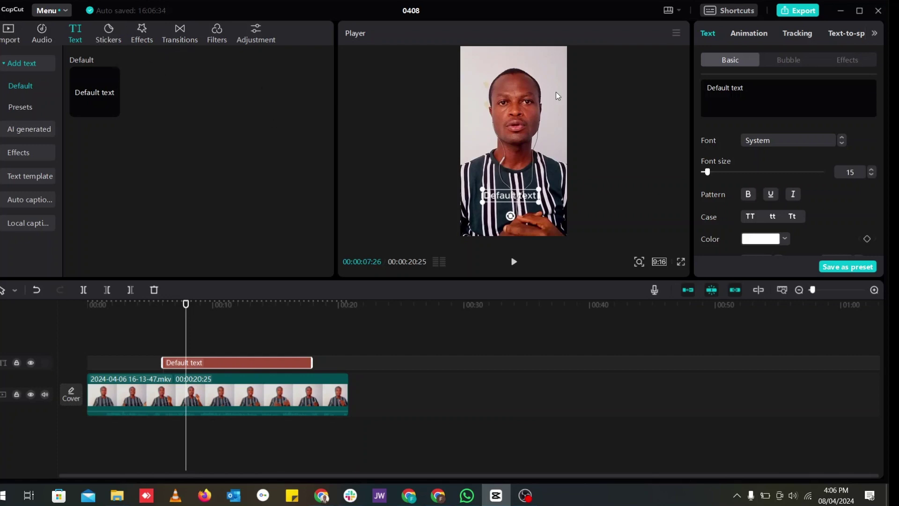
mouse_move(702, 44)
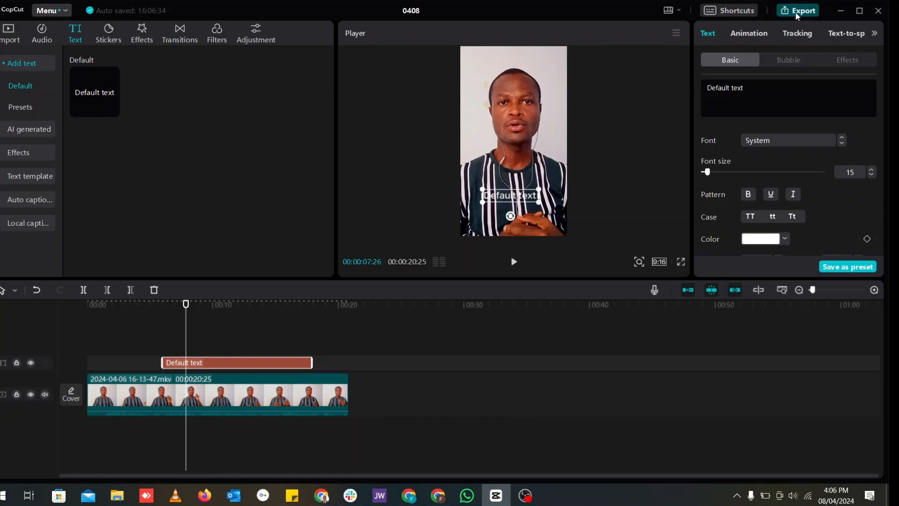
- Bring up the export dialog for project 0408 with the Video section collapsed
click(798, 10)
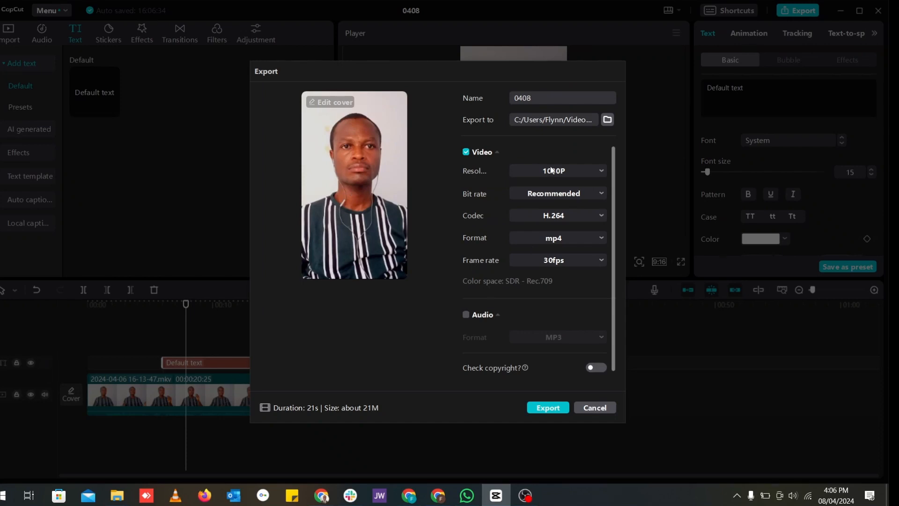
mouse_move(497, 187)
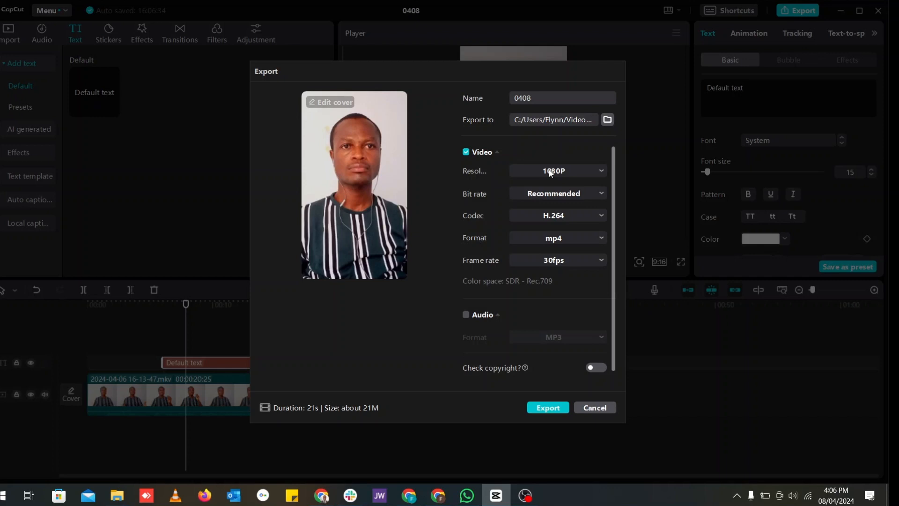
click(555, 170)
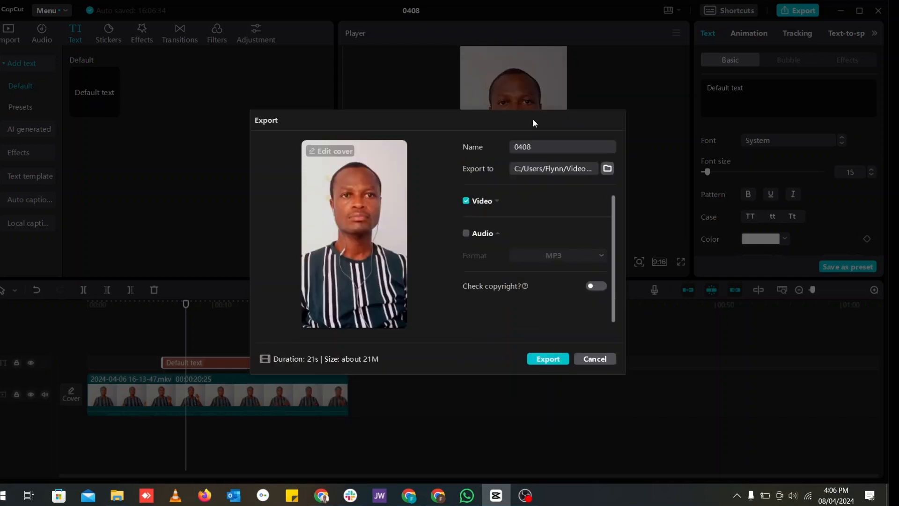
mouse_move(552, 186)
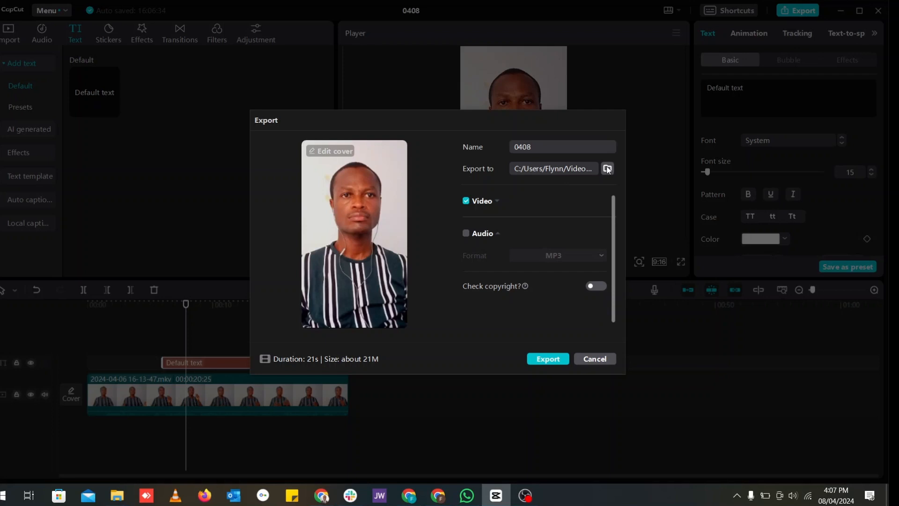
mouse_move(556, 286)
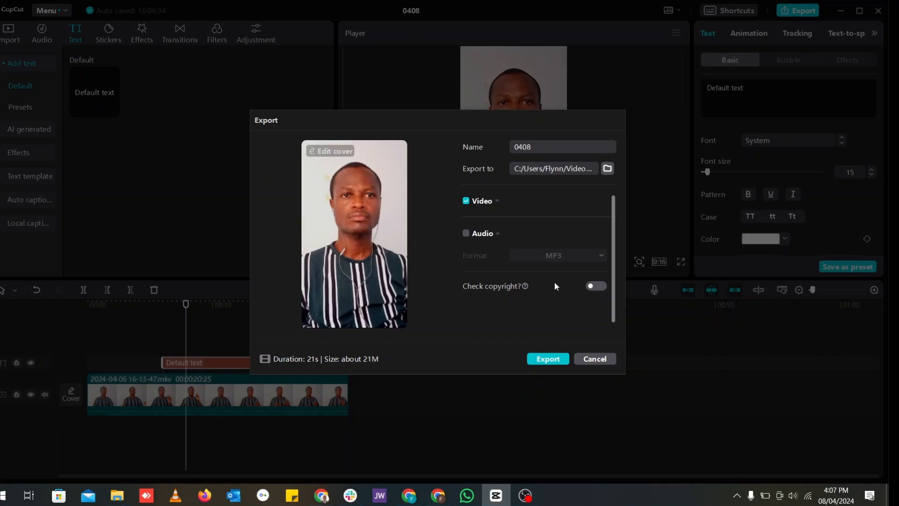
mouse_move(410, 262)
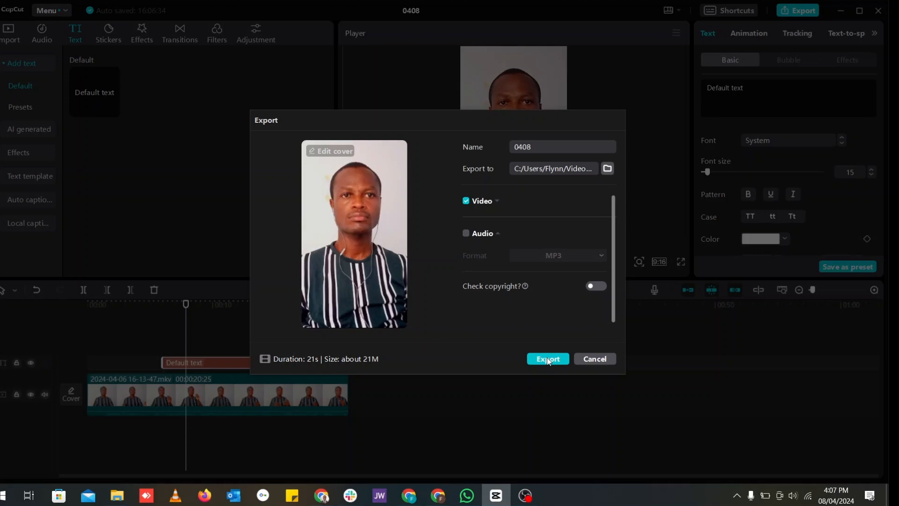
mouse_move(357, 122)
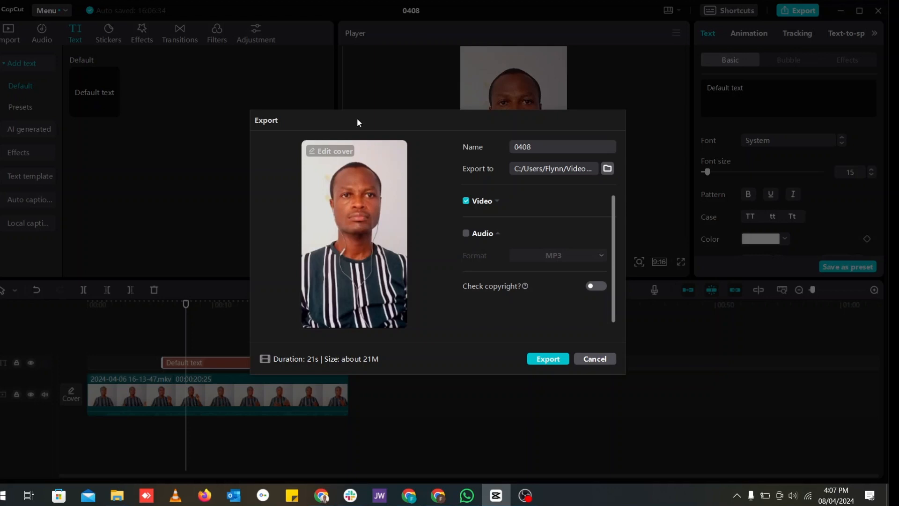